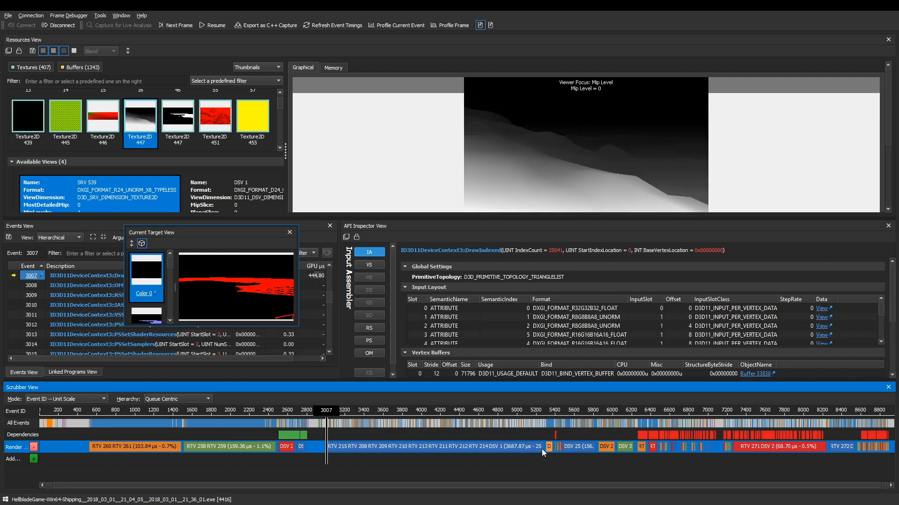
# Step: Jump between several frame events on the Scrubber timeline, then launch the game with Frame Debugger attached
pyautogui.click(542, 423)
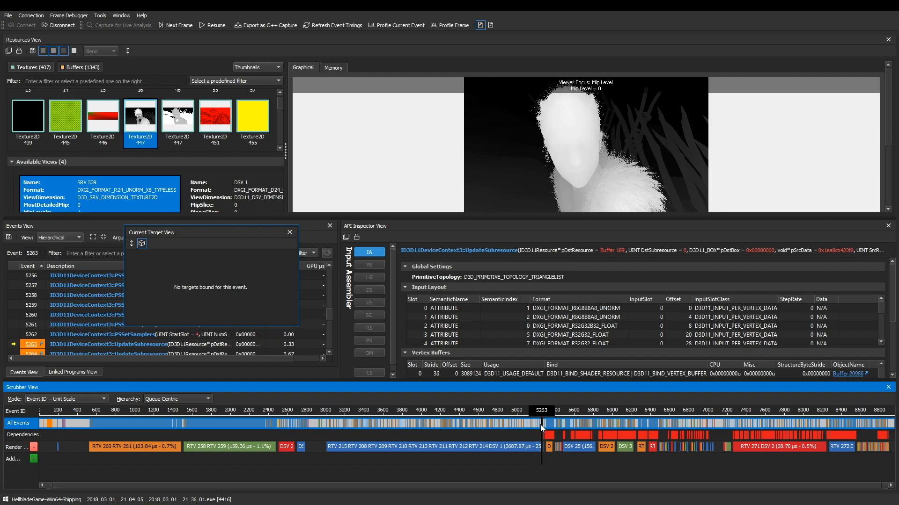
pyautogui.click(496, 423)
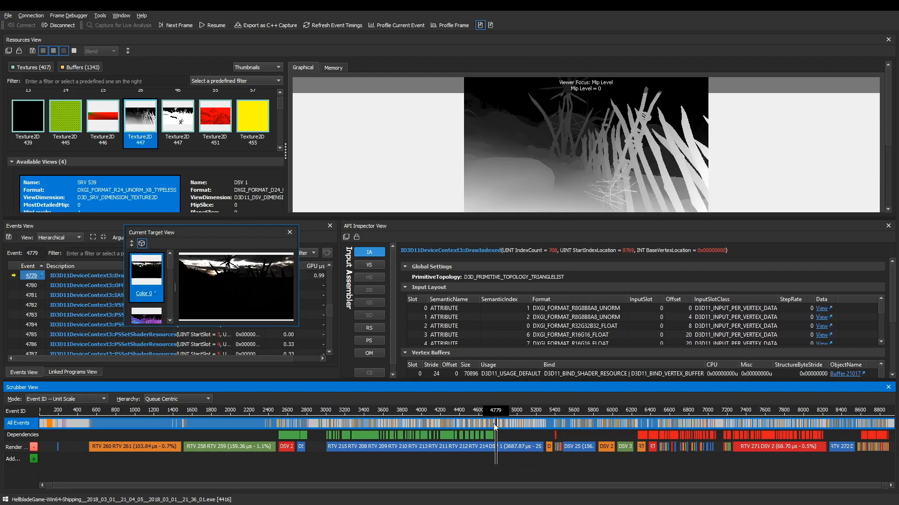
pyautogui.click(514, 423)
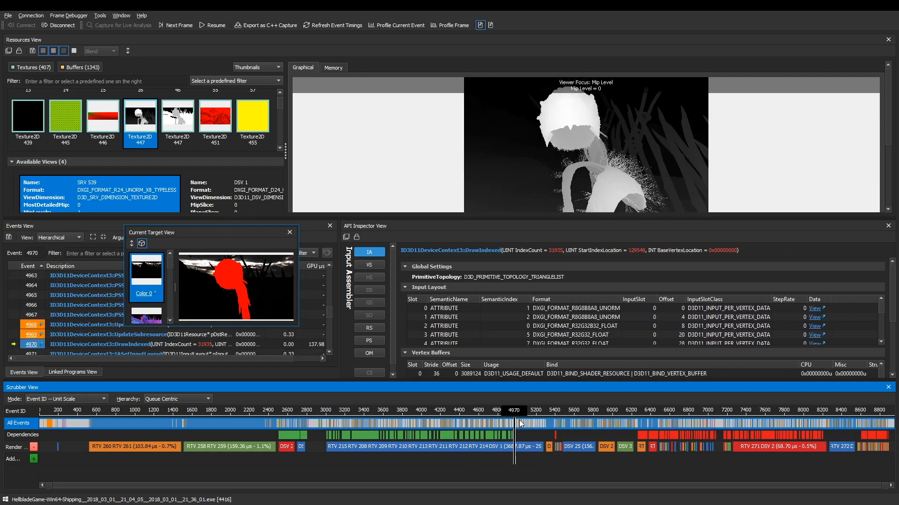
pyautogui.click(542, 423)
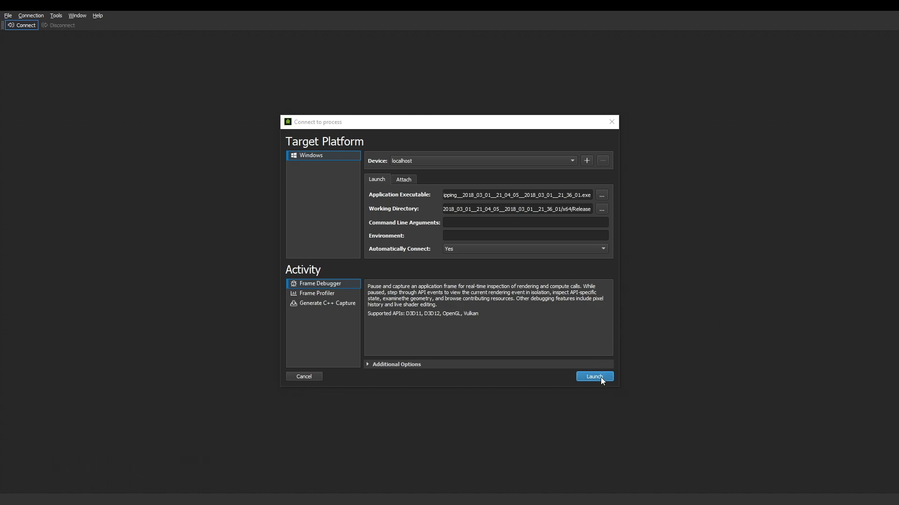
pyautogui.click(594, 376)
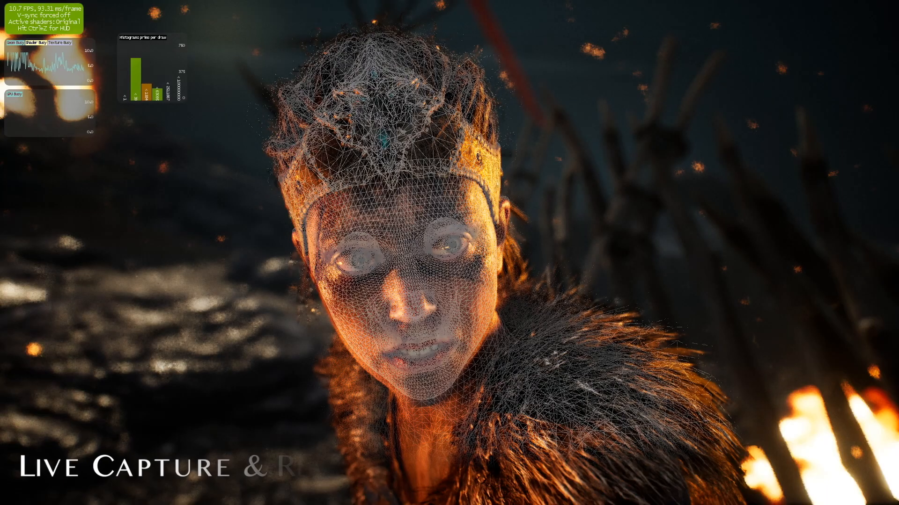
# Step: Switch render targets from the in-game HUD, then show the 264 linked programs and shaders
pyautogui.click(122, 24)
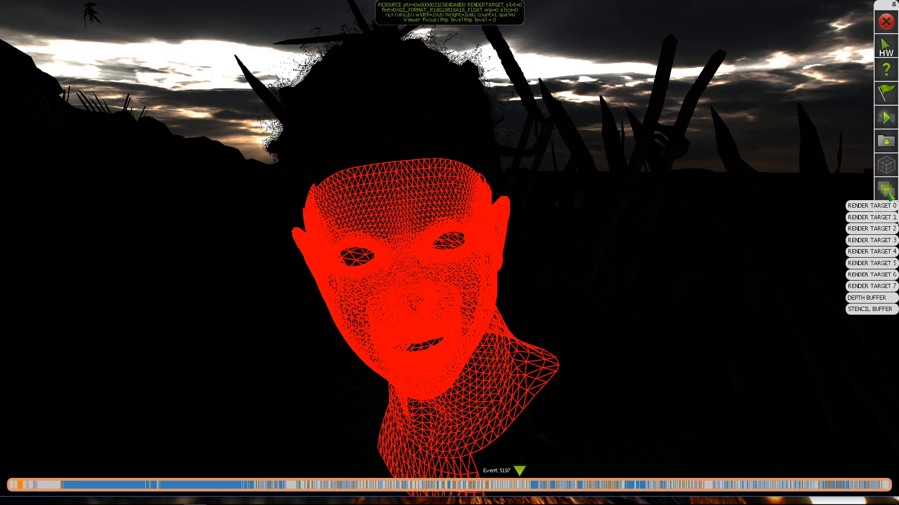
pyautogui.click(869, 217)
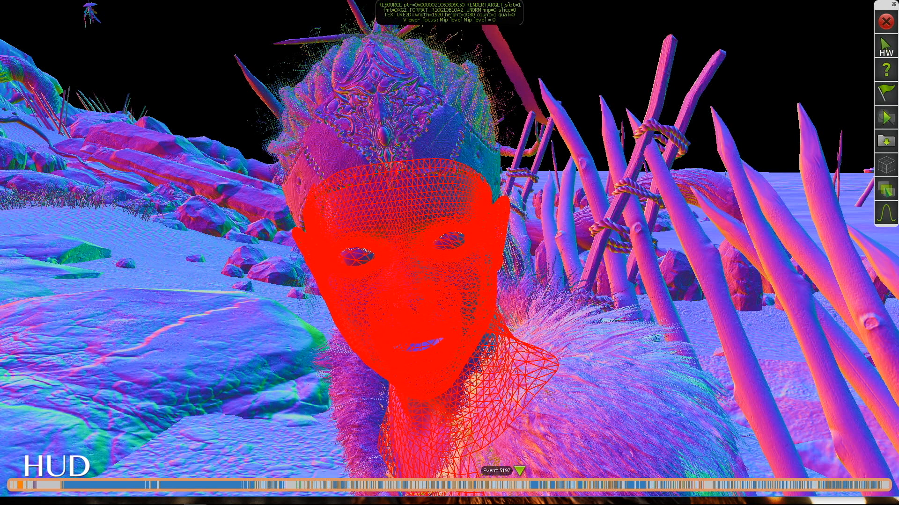
pyautogui.click(885, 188)
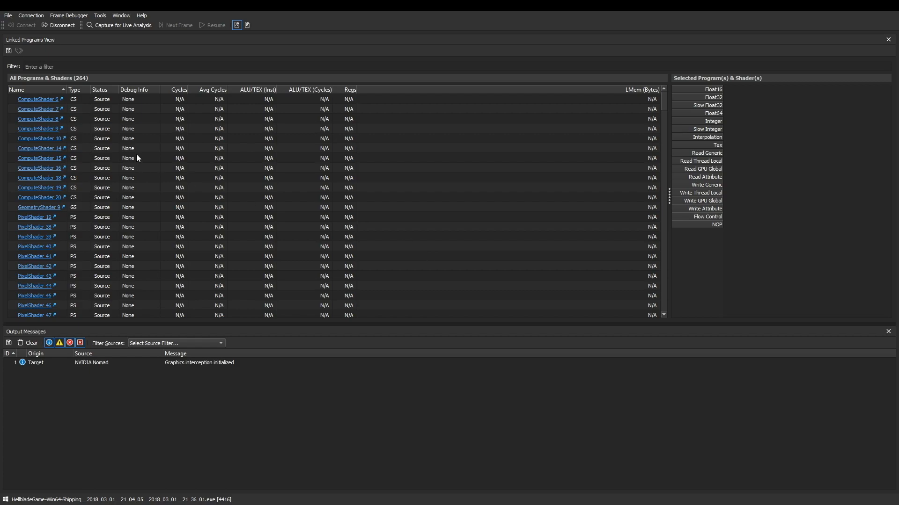
# Step: Capture the running game's frame for live analysis, landing on draw event 5305
pyautogui.click(119, 24)
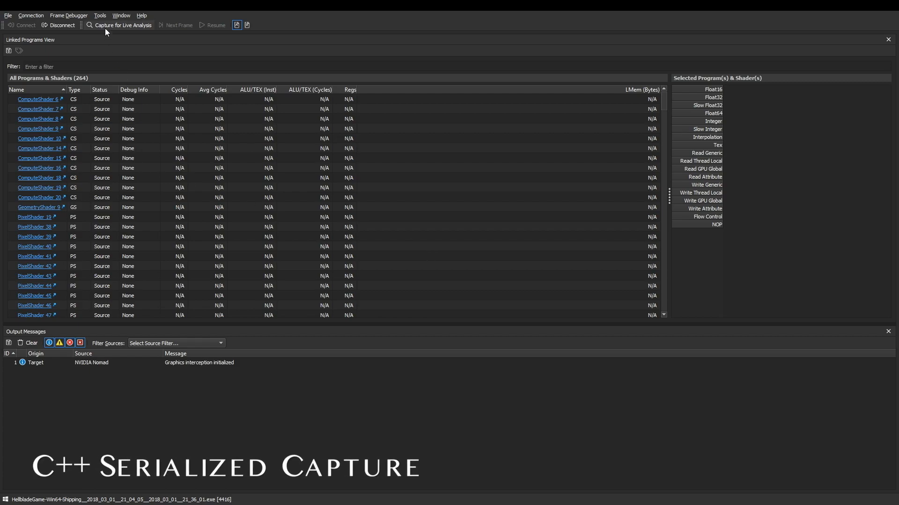
pyautogui.click(119, 24)
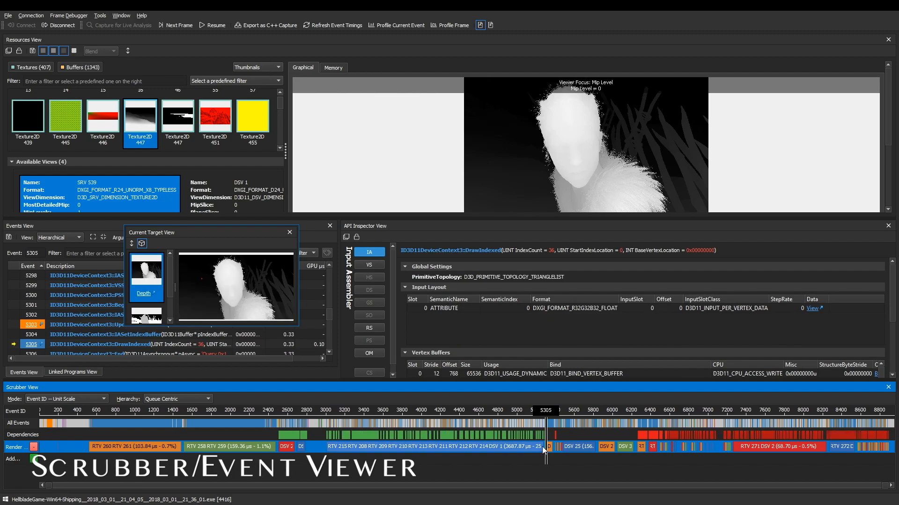
# Step: Step the captured frame to draw event 5197 showing the red wireframe head
pyautogui.click(542, 423)
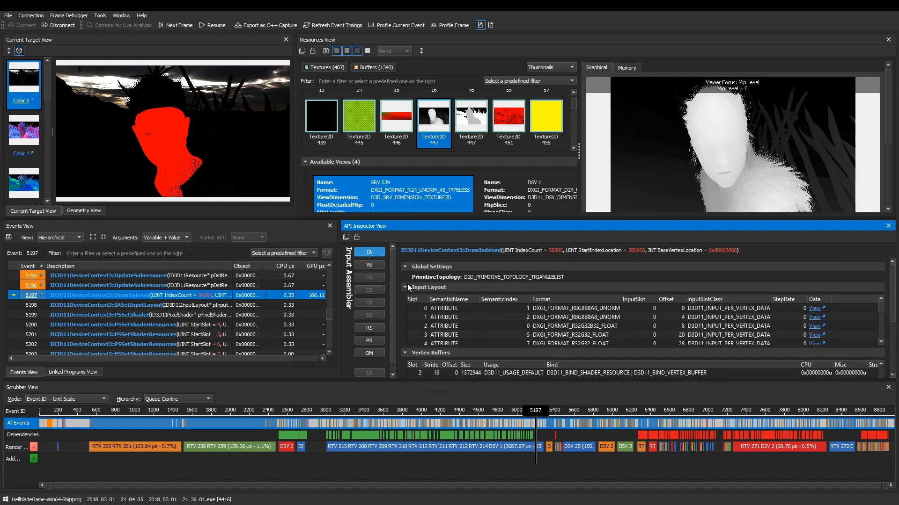
# Step: Inspect the VS then PS stage state, down to the pixel shader's bound 4096-square textures
pyautogui.click(369, 265)
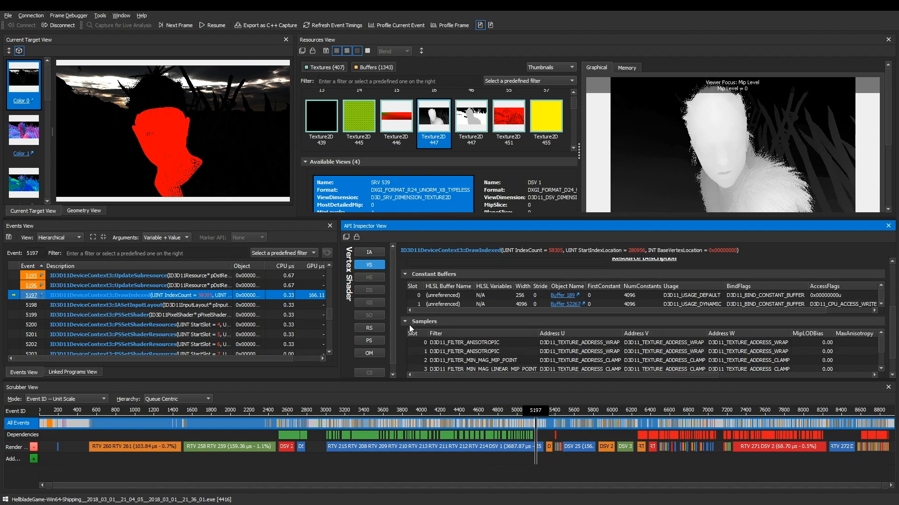
pyautogui.click(369, 339)
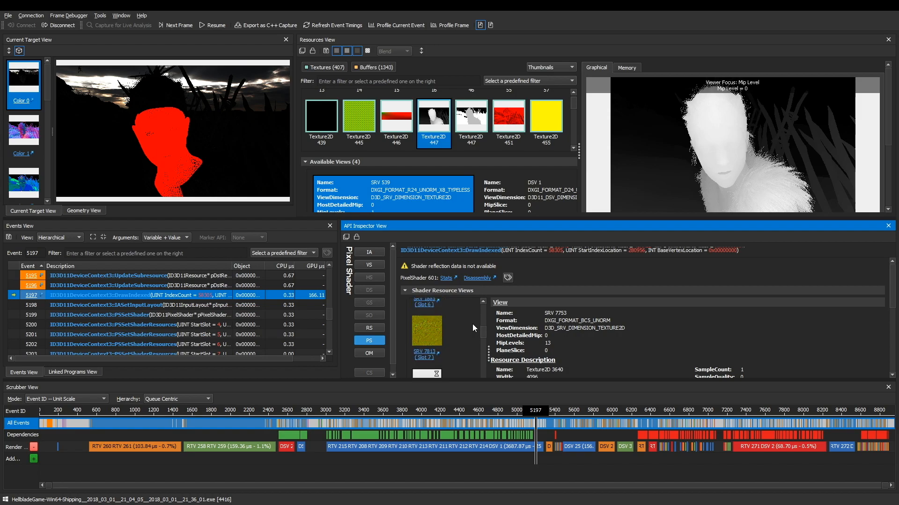
pyautogui.scroll(-3)
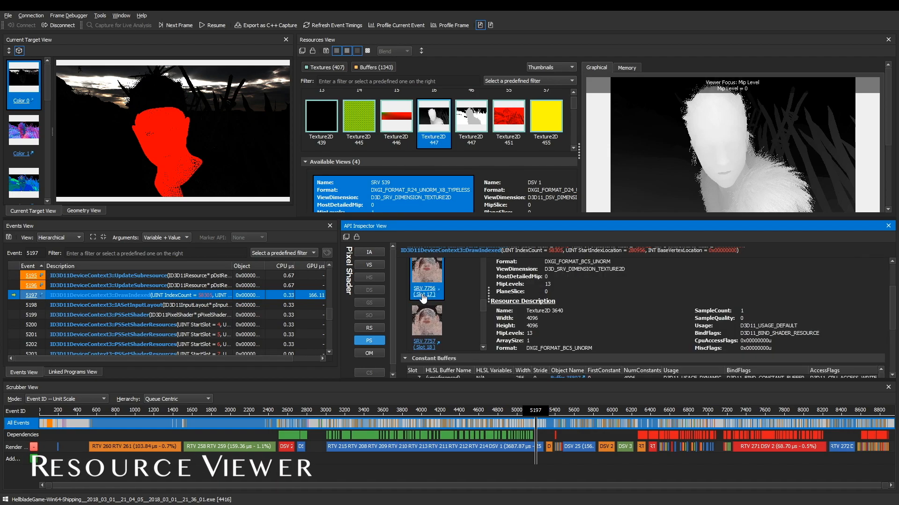
# Step: Open the 2048-square face texture in Resources View and show its revision and 280-consumption usage details
pyautogui.click(425, 288)
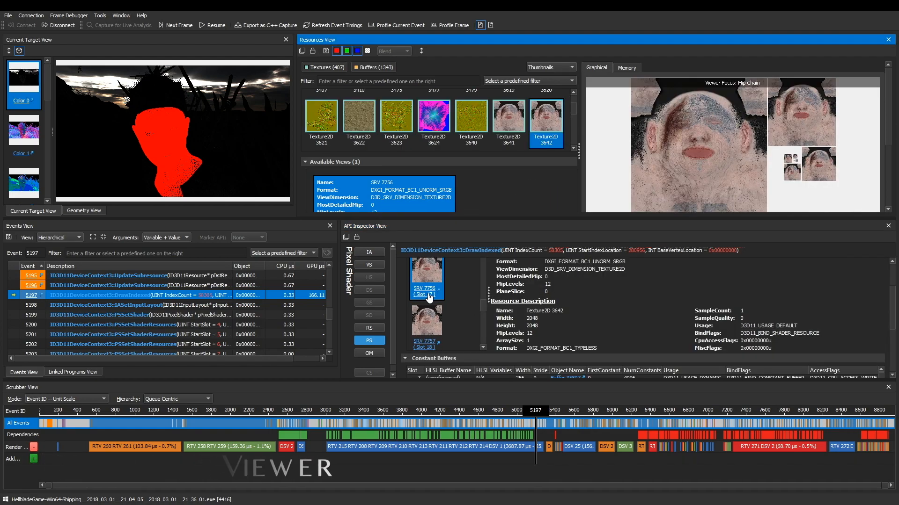
pyautogui.click(549, 67)
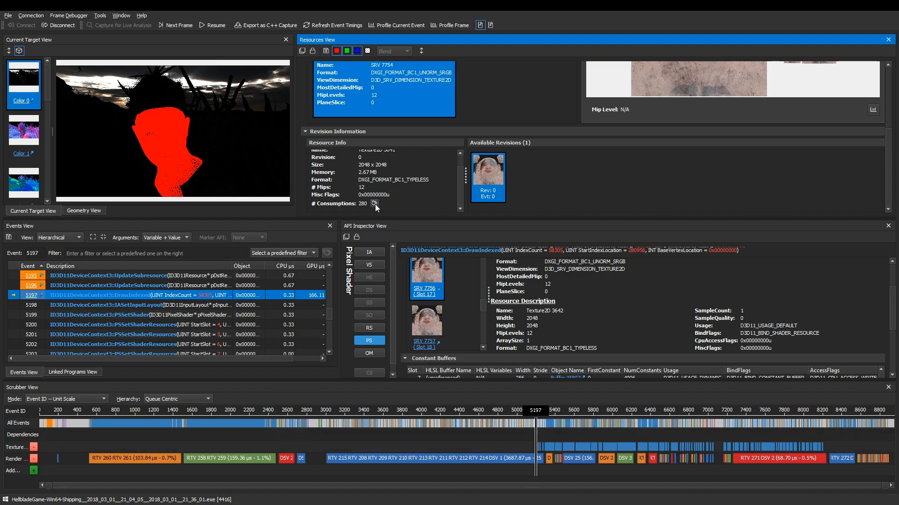
pyautogui.moveTo(547, 449)
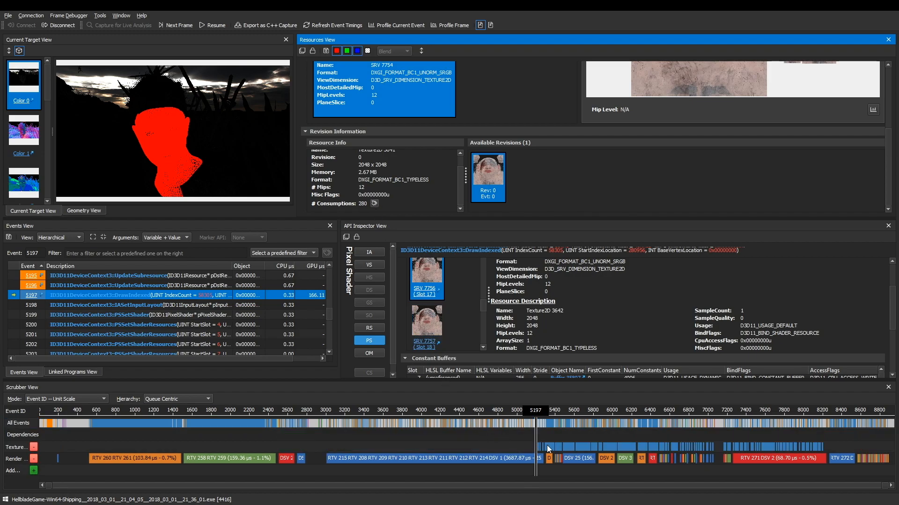
pyautogui.moveTo(572, 449)
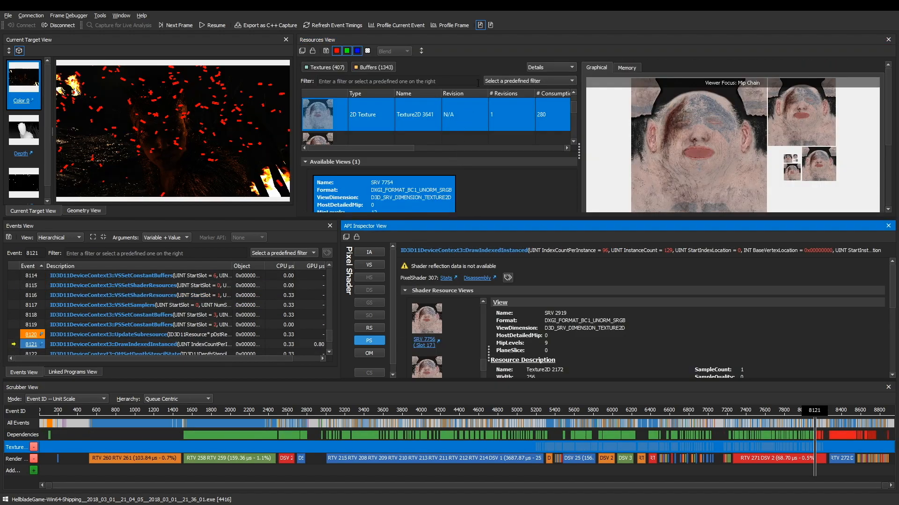
# Step: Filter to Large resources, view a buffer's raw memory, then browse the depth texture's available revisions
pyautogui.click(528, 80)
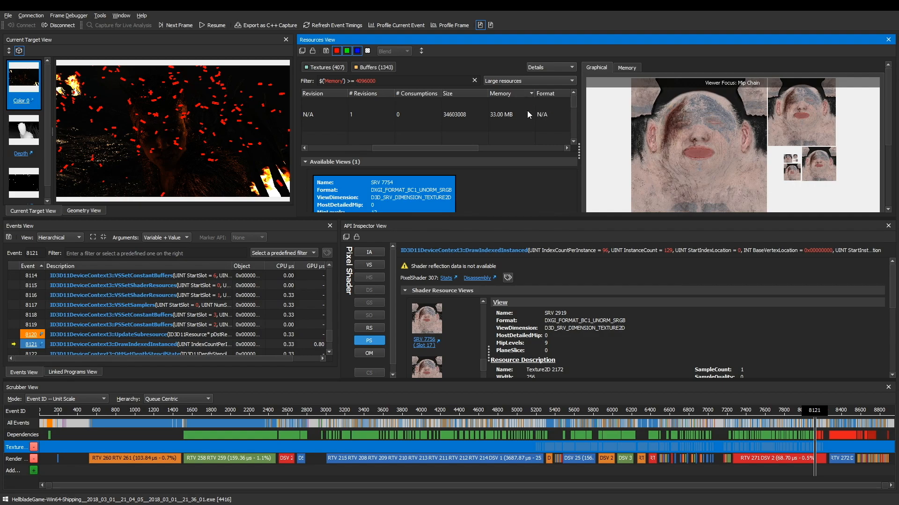
pyautogui.click(626, 67)
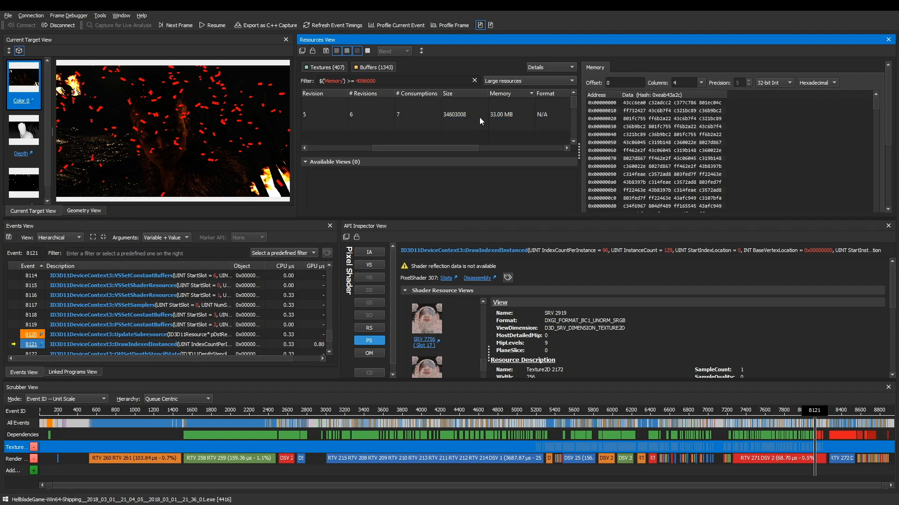
pyautogui.click(323, 113)
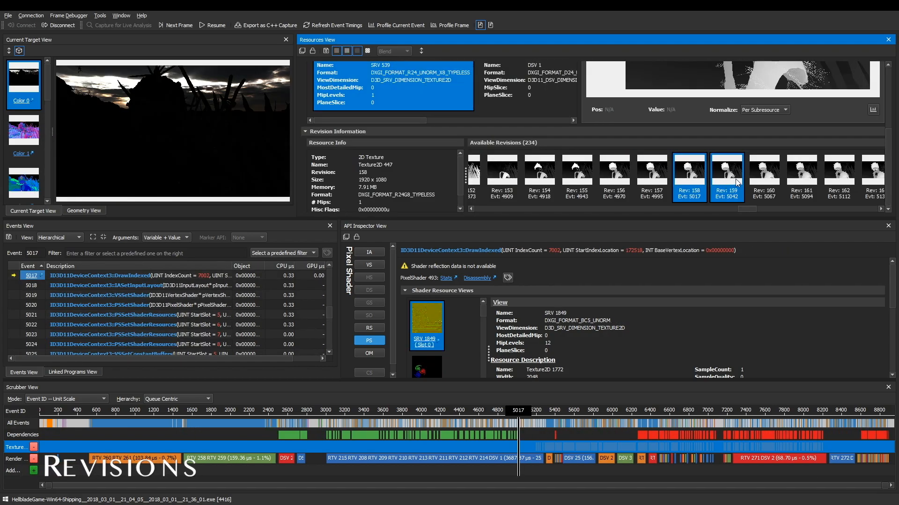
pyautogui.click(763, 178)
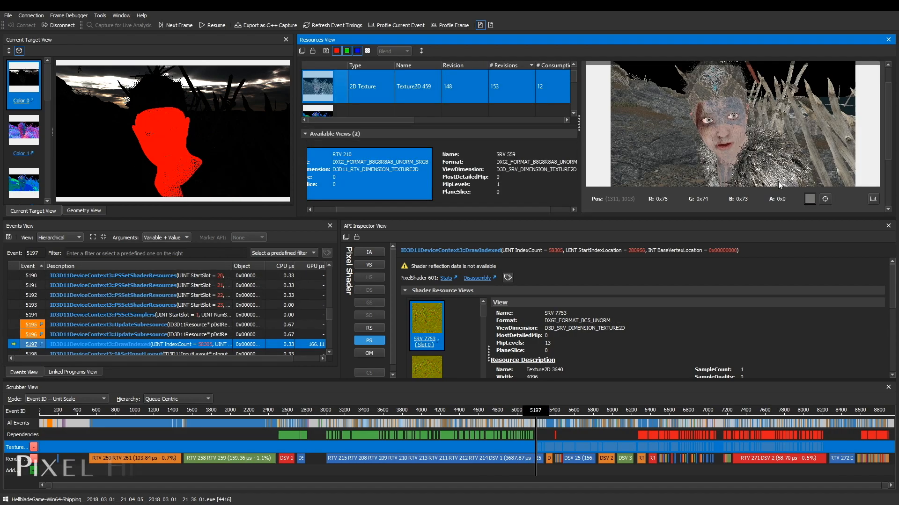
pyautogui.moveTo(749, 137)
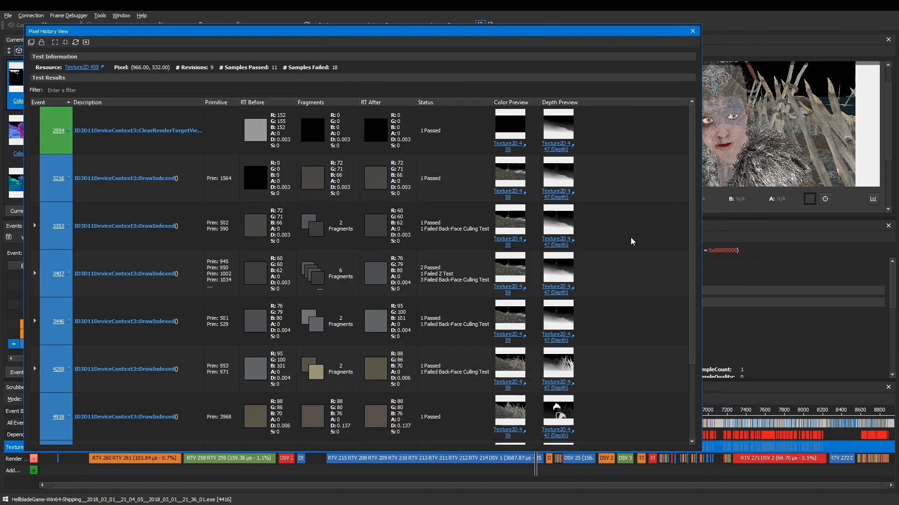
# Step: Scroll through the pixel history events for pixel (966, 532), checking RT Before/After and Status
pyautogui.scroll(-3)
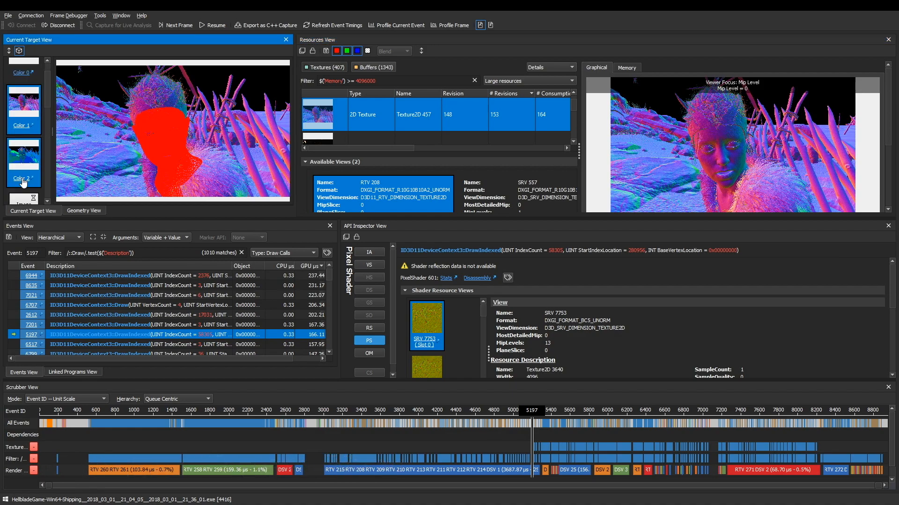
# Step: Show the Color 1 render target, then list the mesh attributes usable as position in Geometry View
pyautogui.click(23, 102)
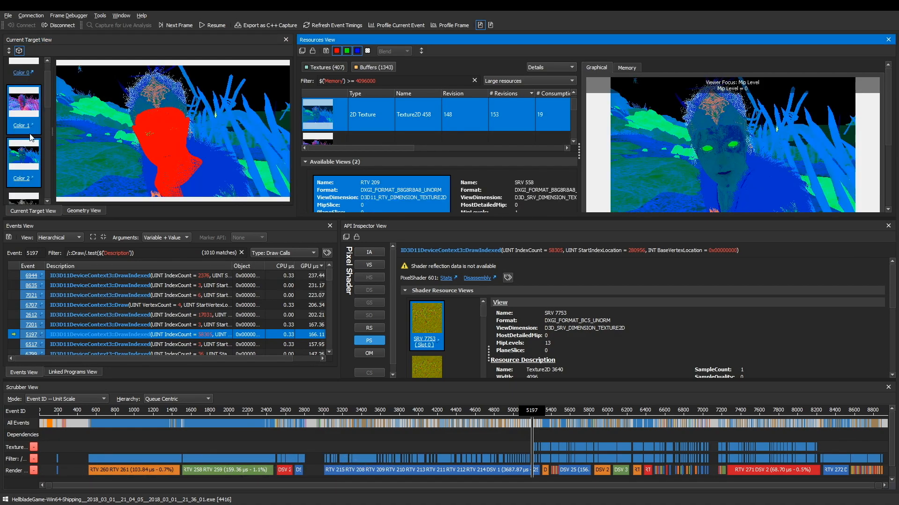
pyautogui.click(83, 211)
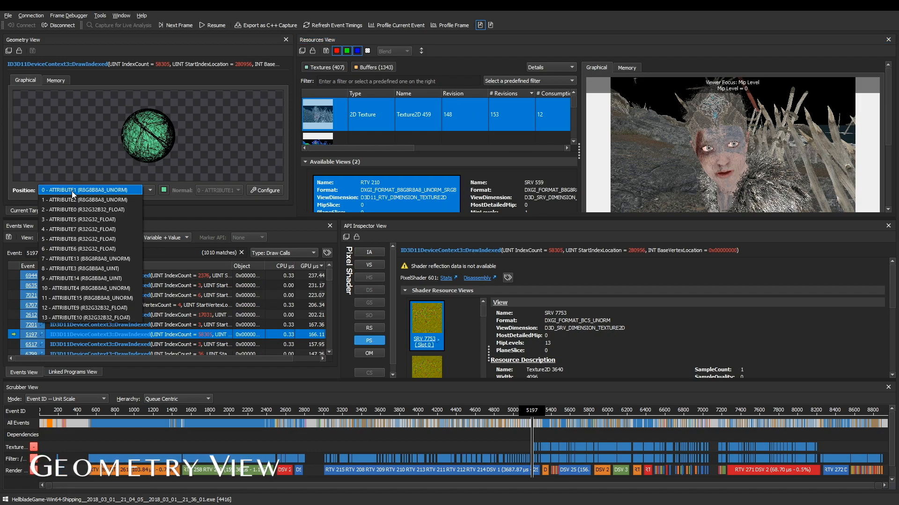
# Step: Display the head mesh with 2 - ATTRIBUTE0 as Position, then open the API statistics view from the Frame Debugger menu
pyautogui.click(83, 209)
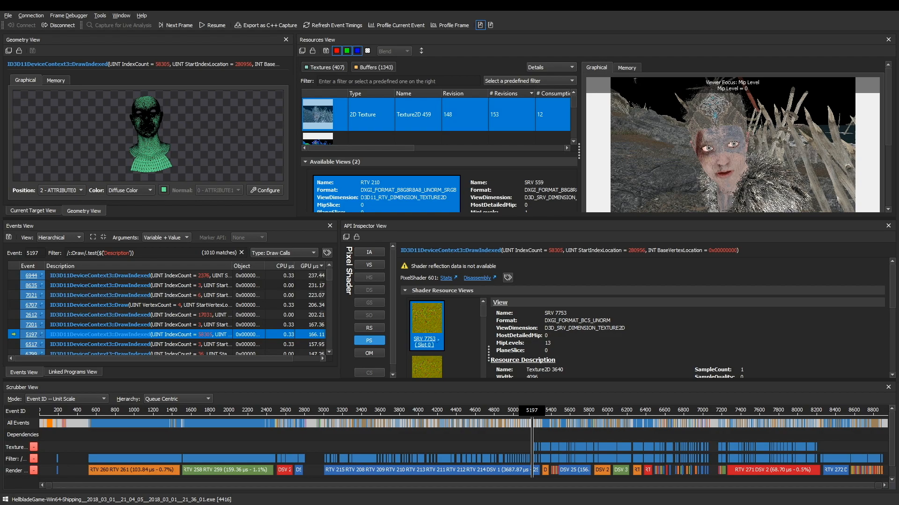
pyautogui.click(68, 15)
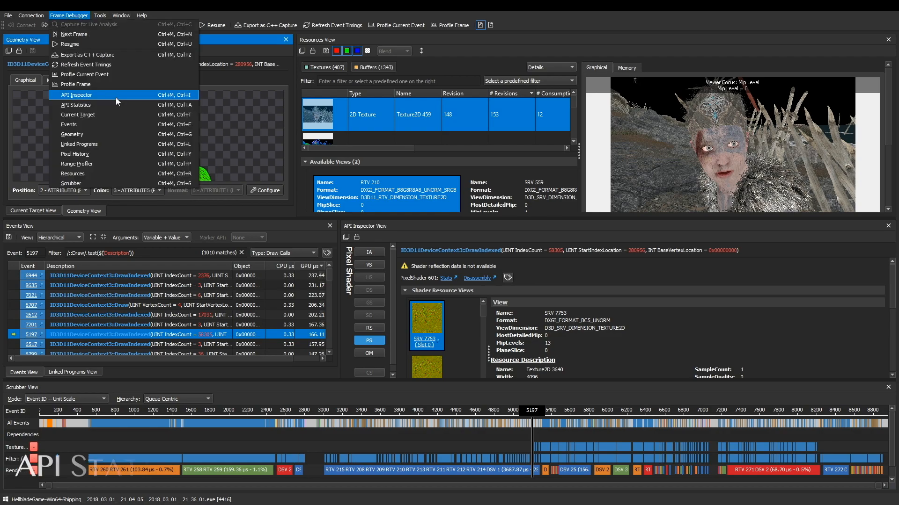
pyautogui.click(76, 104)
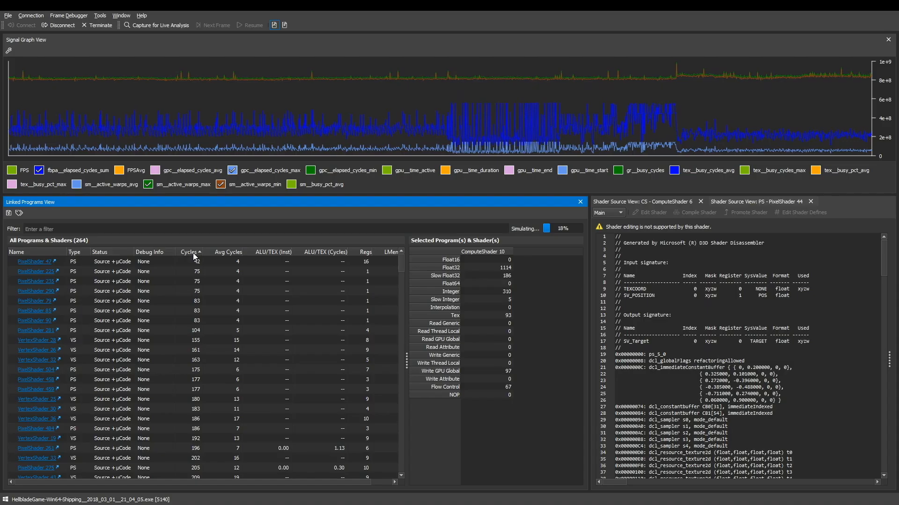
# Step: Rank shaders by cycle count and compare VertexShaders 243, 246 and 166 with Tex counts highlighted
pyautogui.click(189, 251)
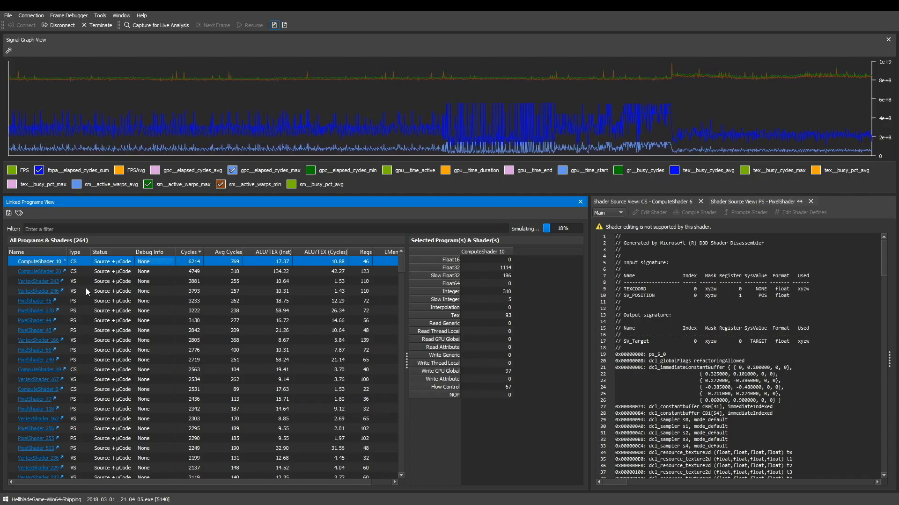
pyautogui.click(36, 280)
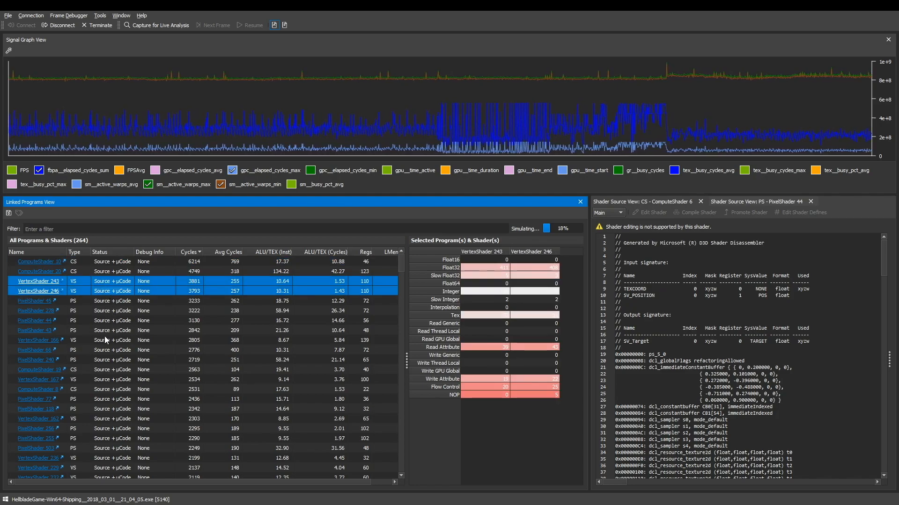
pyautogui.click(37, 340)
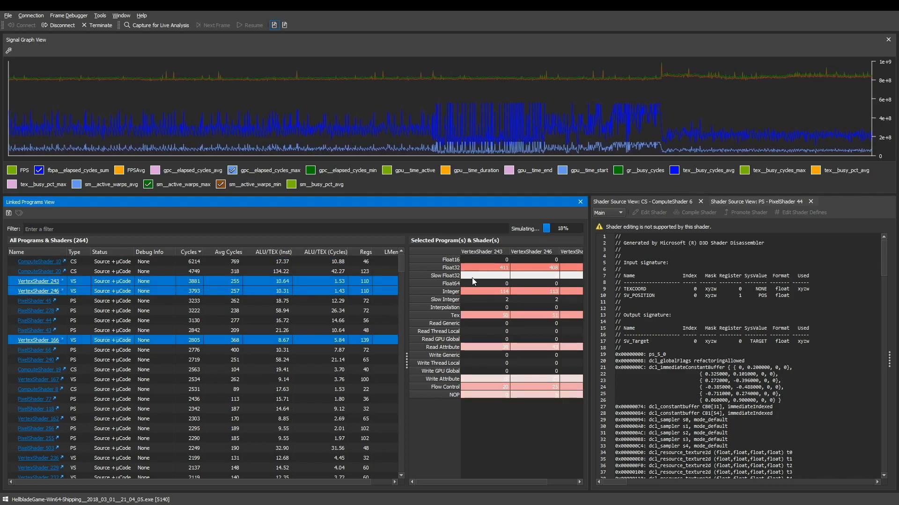
pyautogui.click(482, 315)
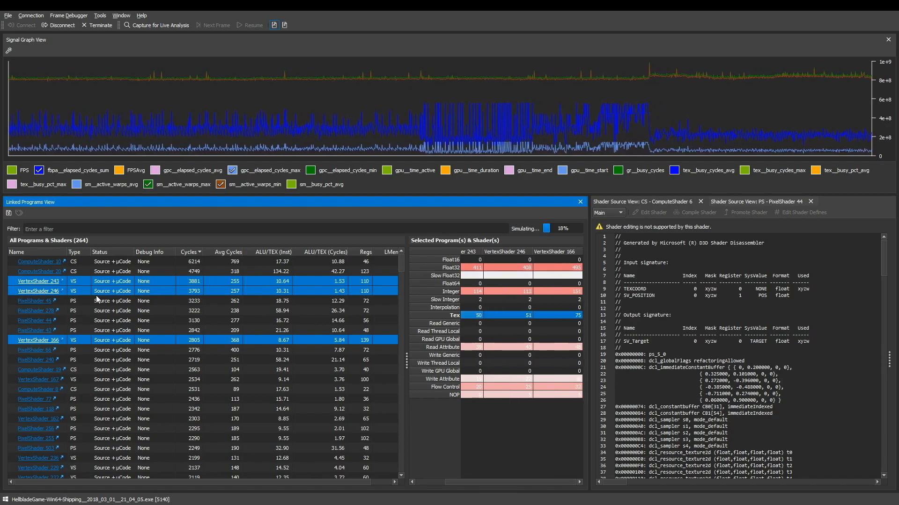
# Step: View VertexShader 166's disassembly for draw event 5197's vertex-shader stage
pyautogui.click(37, 340)
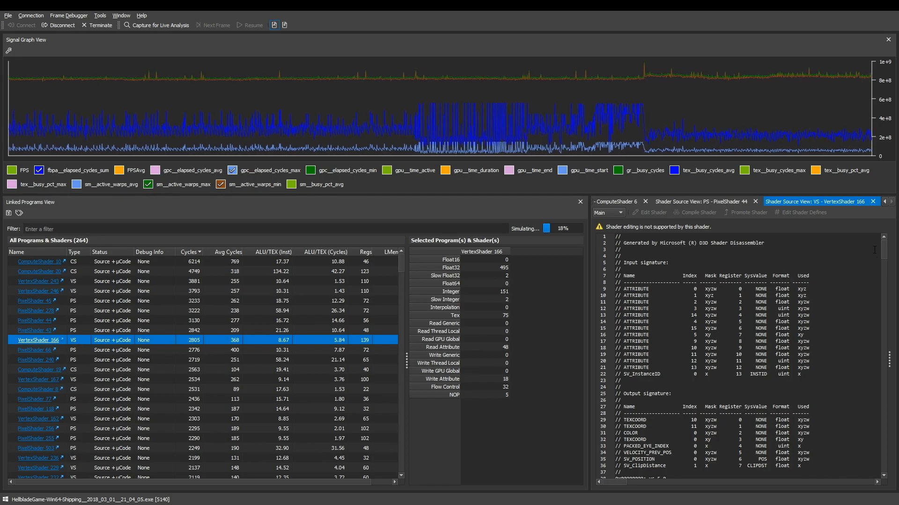
pyautogui.scroll(-3)
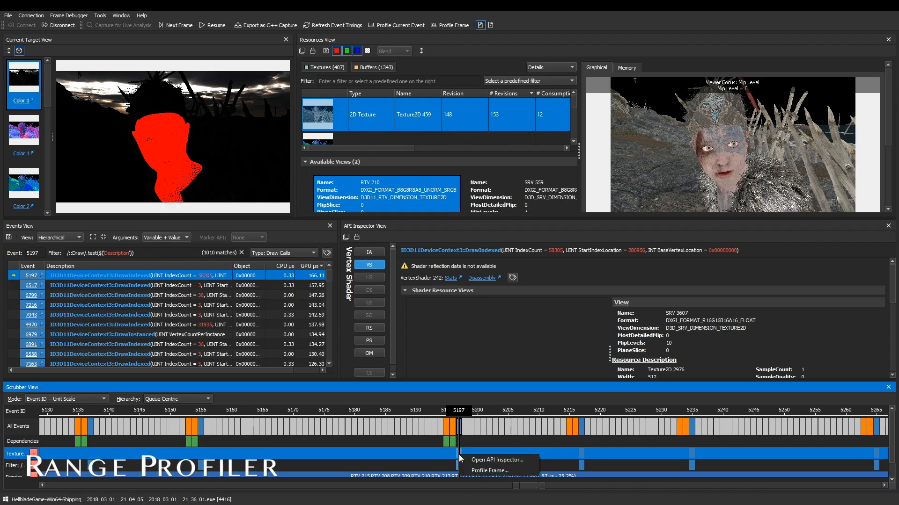
# Step: Profile all actions with memory as a range diagram then action table and the pipeline overview as a range diagram
pyautogui.click(489, 471)
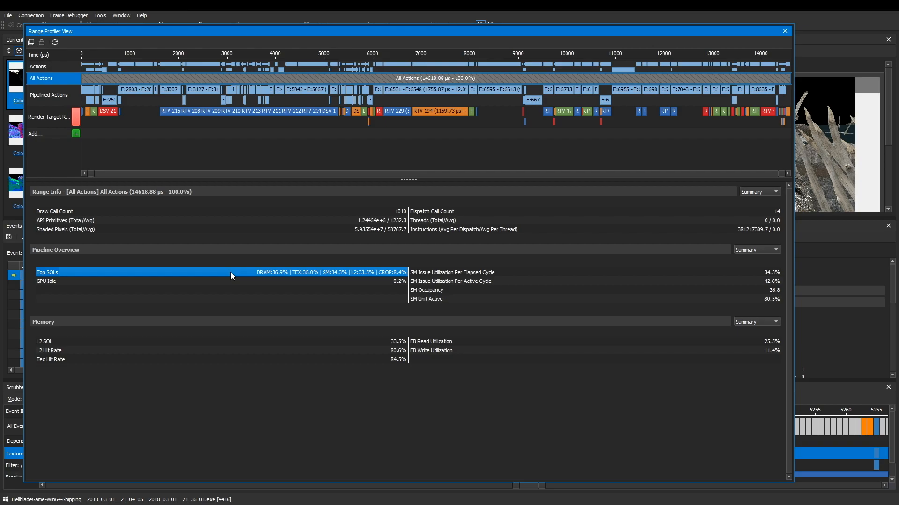
pyautogui.moveTo(693, 310)
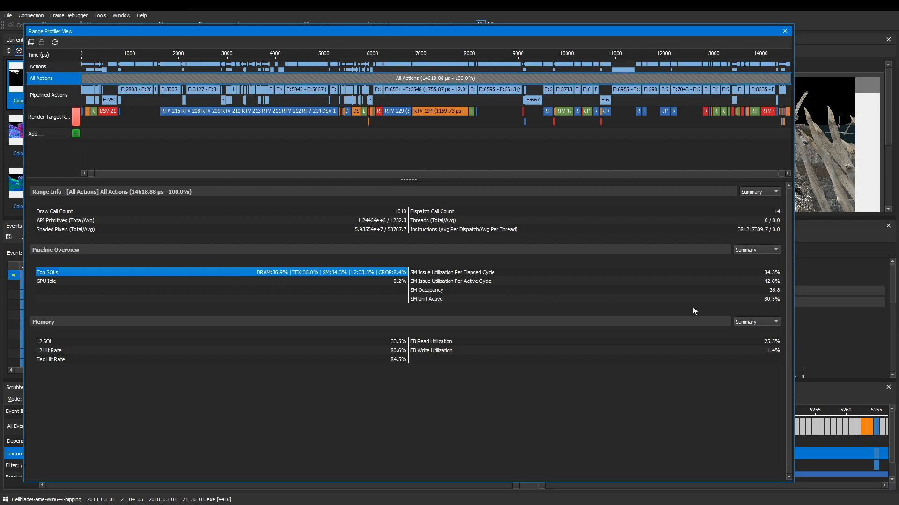
pyautogui.click(756, 321)
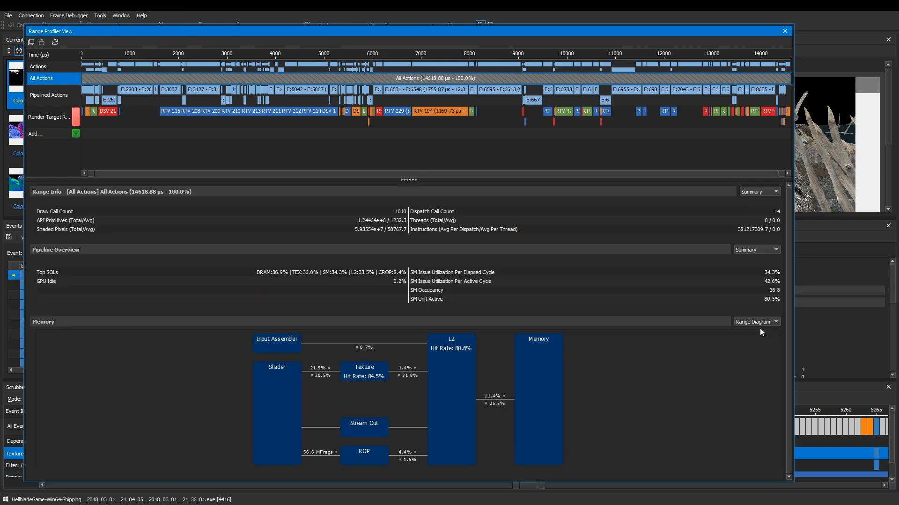
pyautogui.moveTo(763, 324)
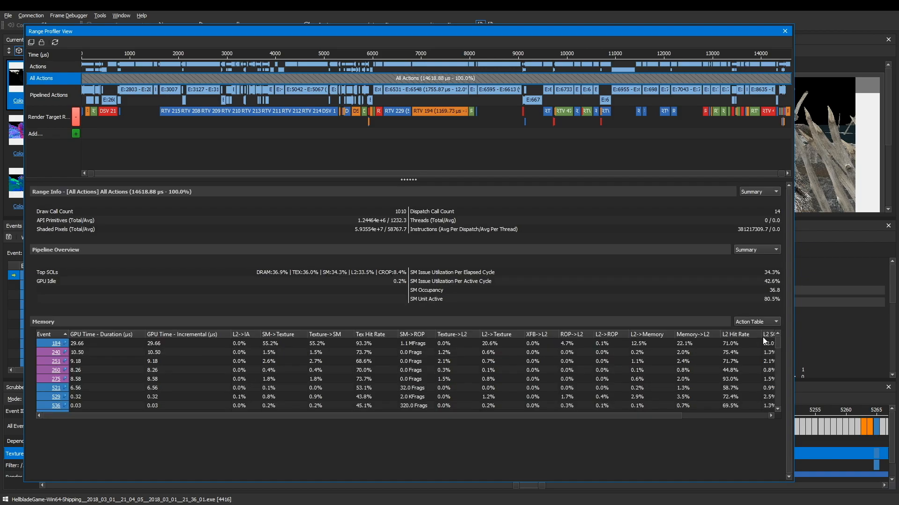
pyautogui.click(755, 249)
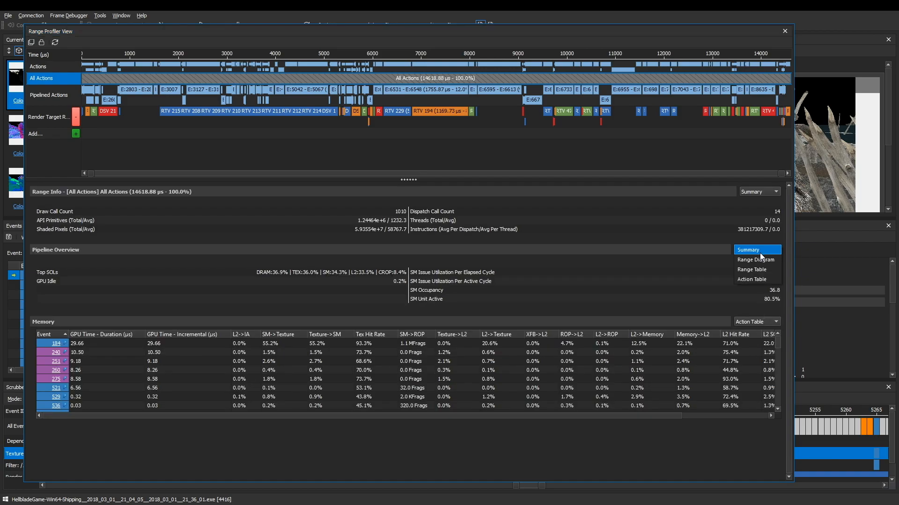
pyautogui.click(754, 259)
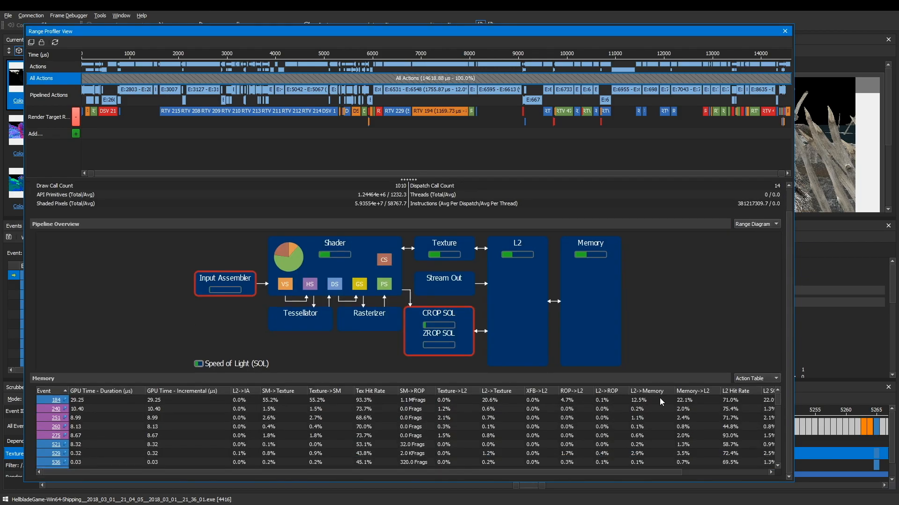
pyautogui.moveTo(660, 402)
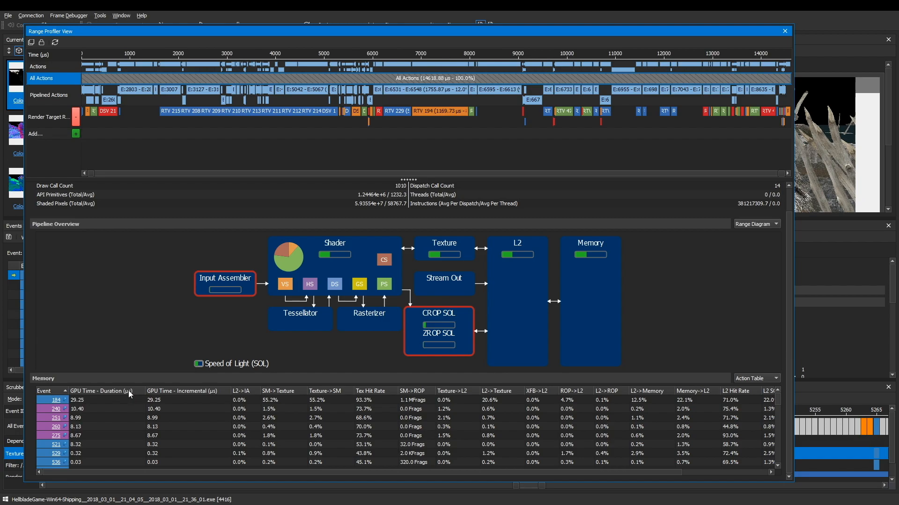
# Step: Sort profiled actions by GPU duration and jump to costly draw call event 5067
pyautogui.click(103, 391)
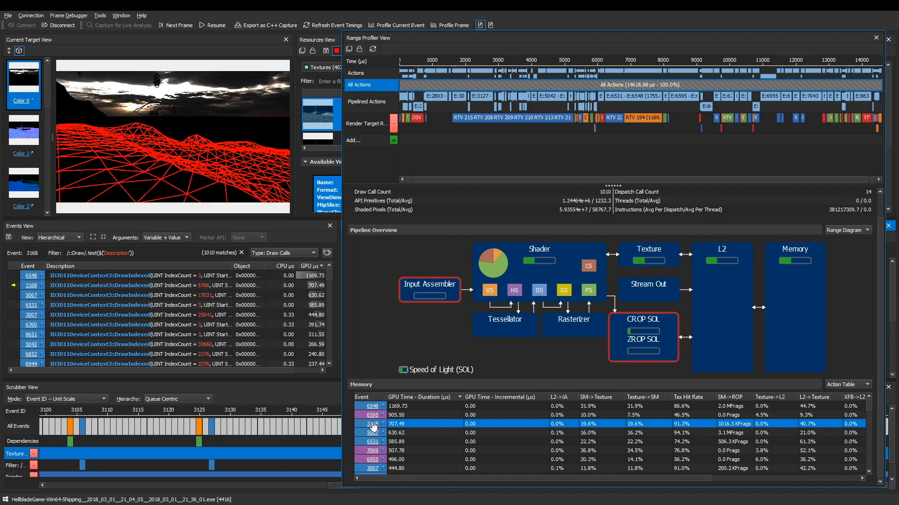
pyautogui.click(373, 432)
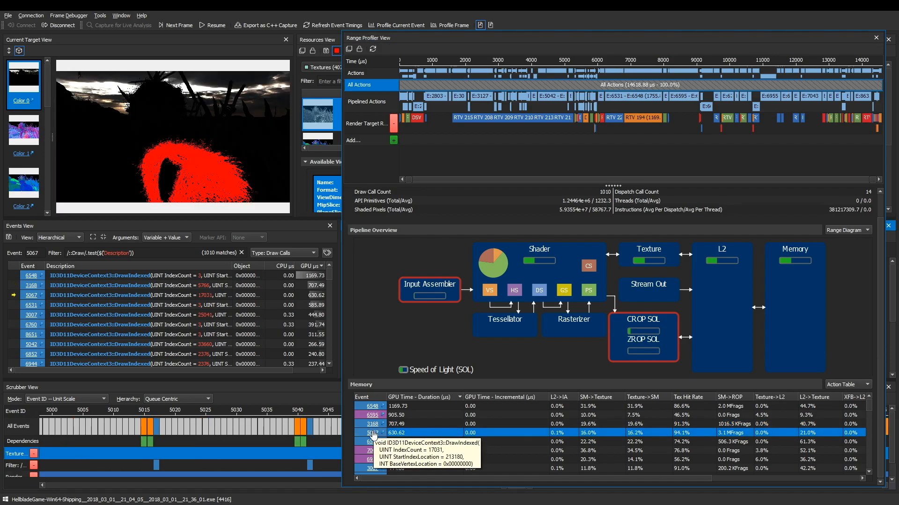